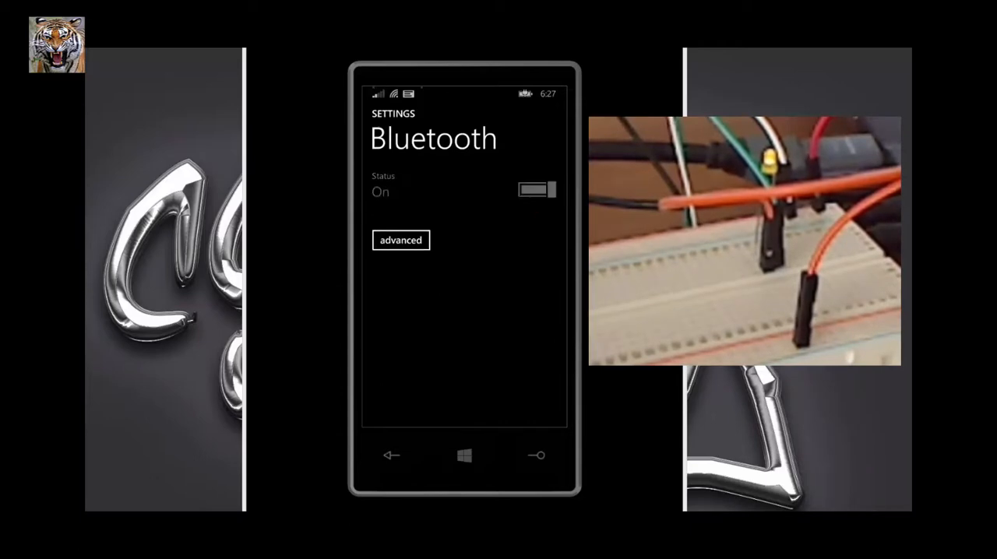
- Turn Bluetooth on, pair with 'Awesome Device' until connected, and return to the app list
left_click(537, 189)
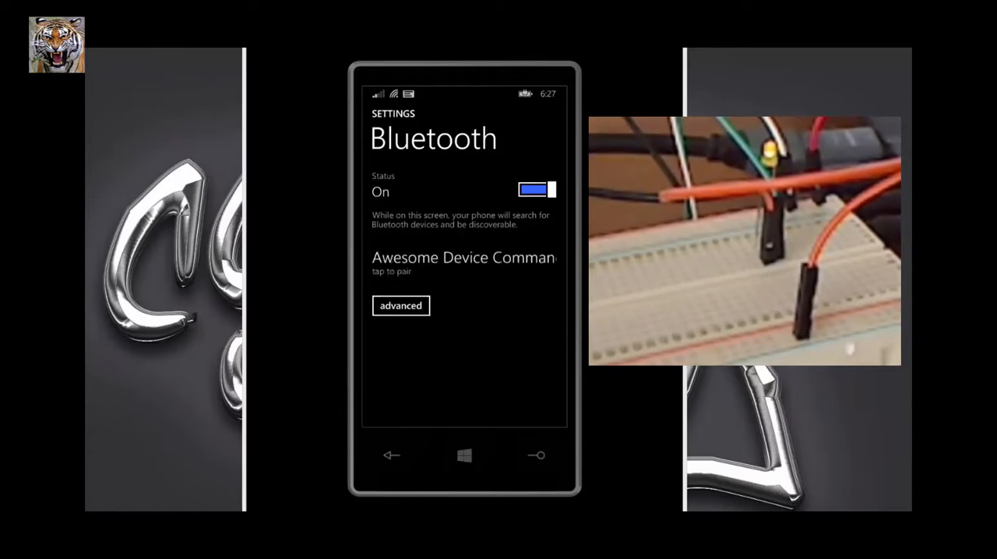
left_click(463, 265)
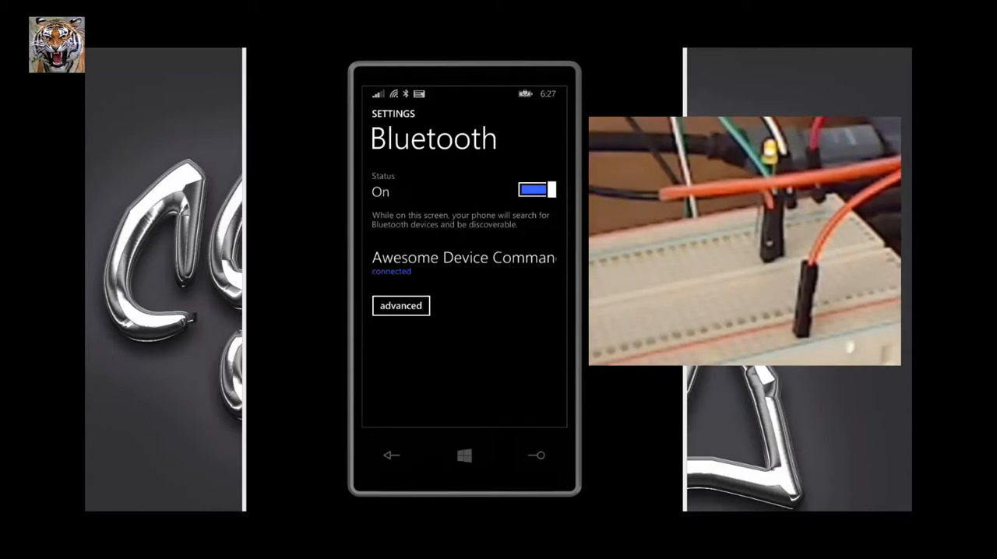
left_click(464, 456)
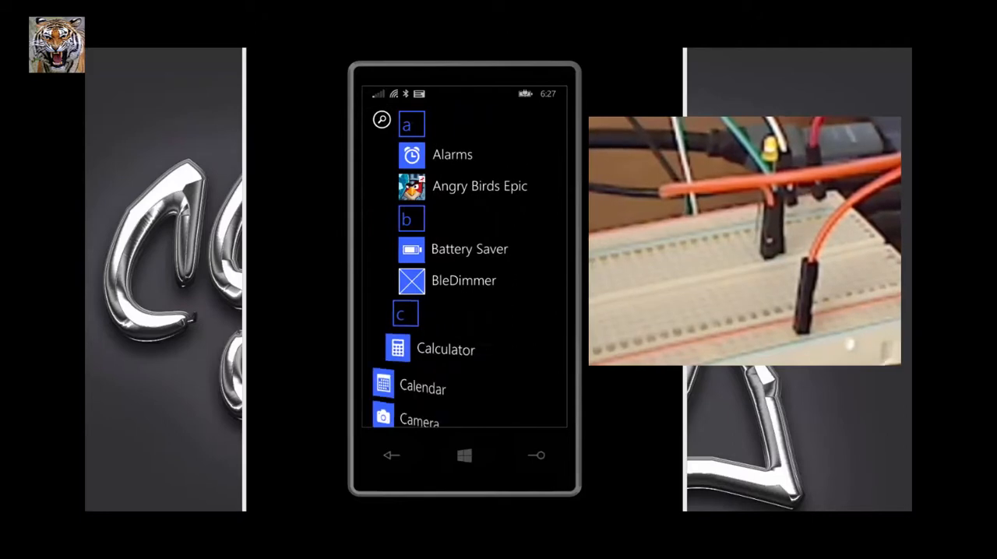
- Start BleDimmer from the app list under the letter b
left_click(463, 280)
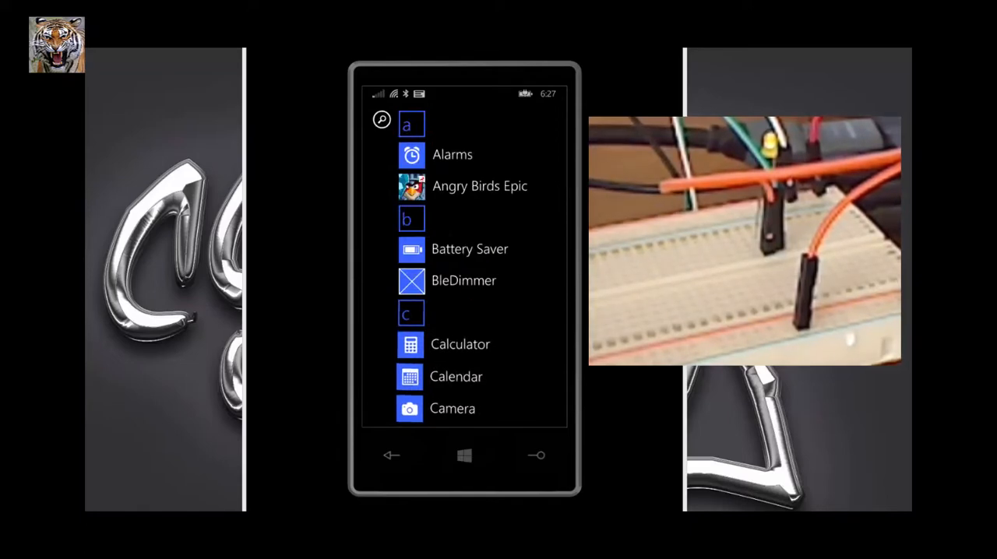
left_click(464, 280)
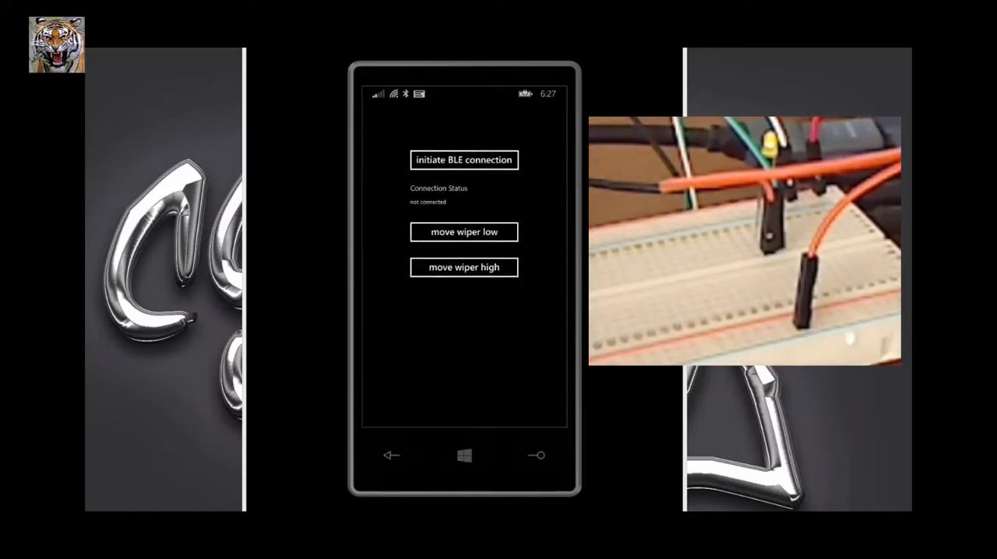
- Initiate the BLE connection until status reads CONNECTED, then send a wiper-low command
left_click(463, 160)
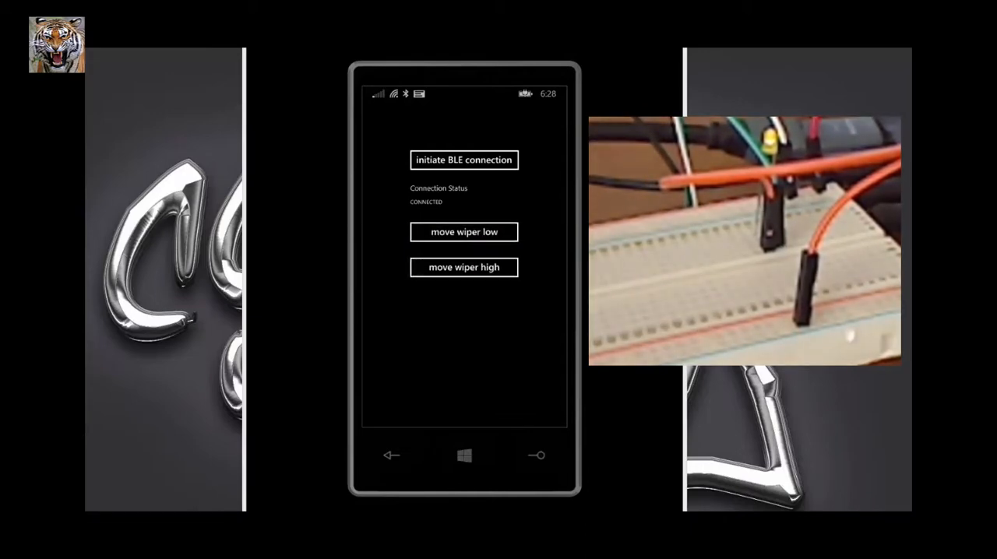
left_click(463, 232)
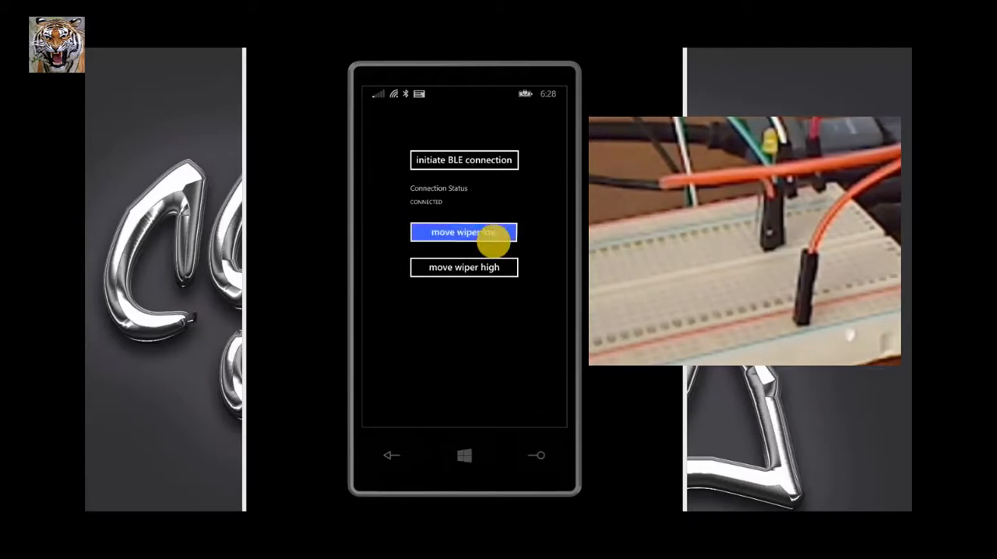
- Send the 'move wiper low' command to dim the breadboard LED
left_click(463, 232)
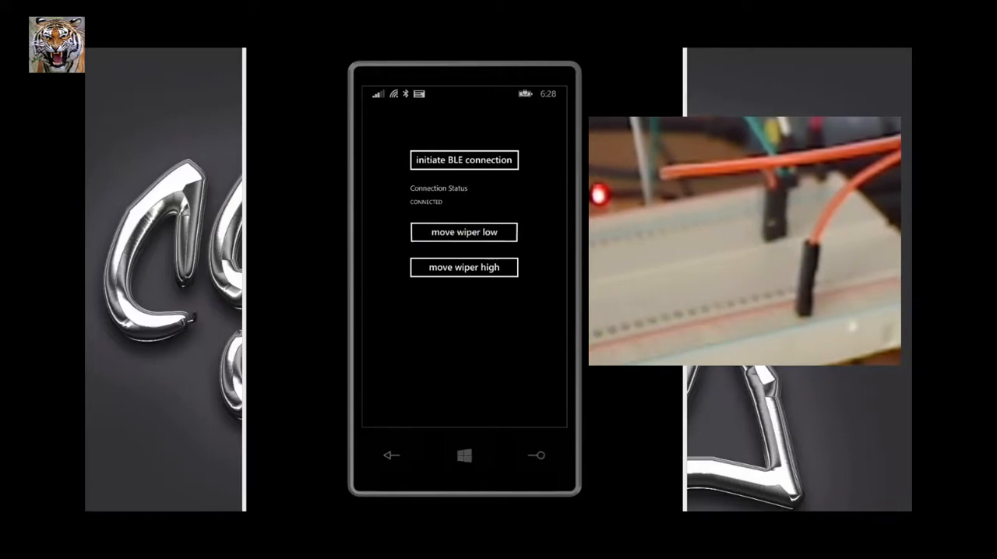
- Send repeated 'move wiper low' commands to dim the red LED further
left_click(464, 232)
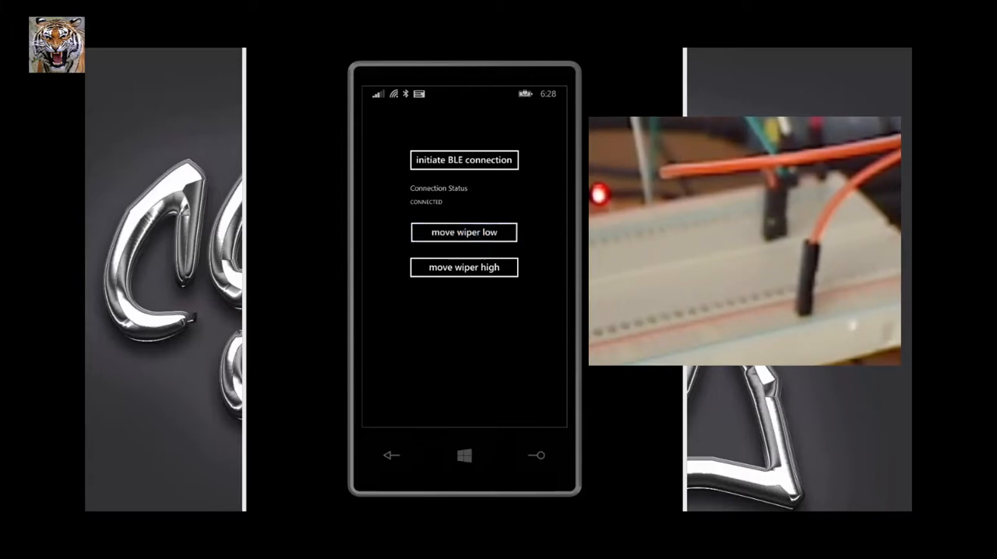
left_click(463, 232)
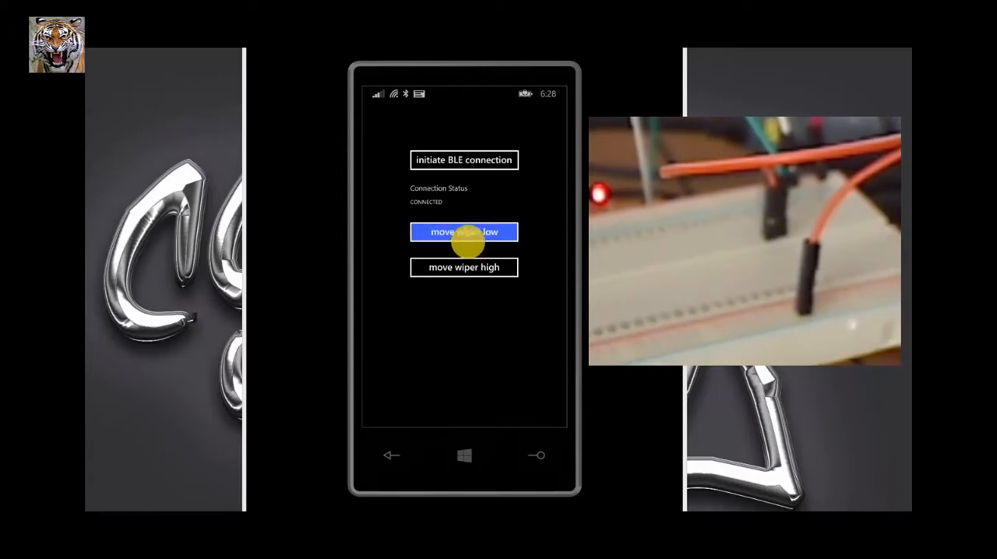
left_click(463, 232)
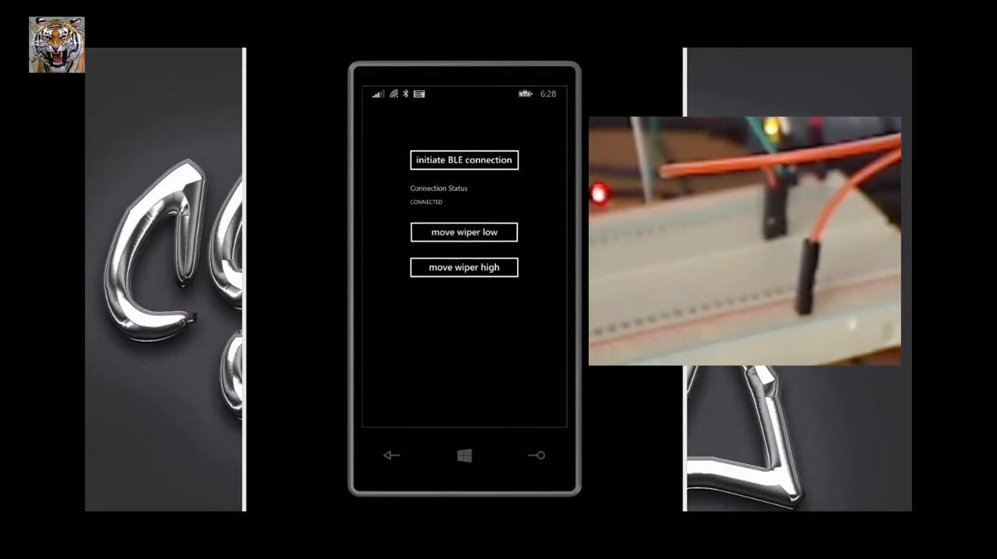
left_click(463, 267)
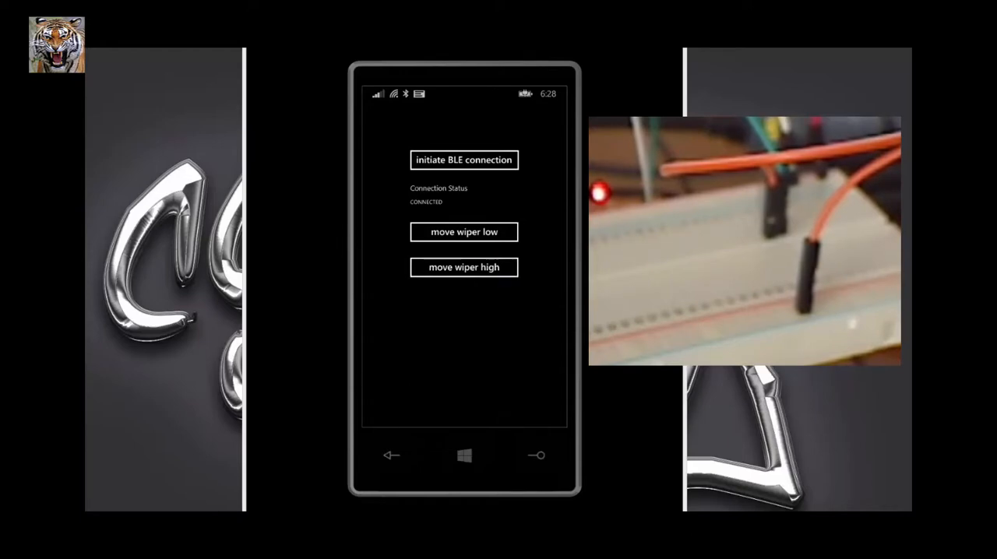
left_click(463, 232)
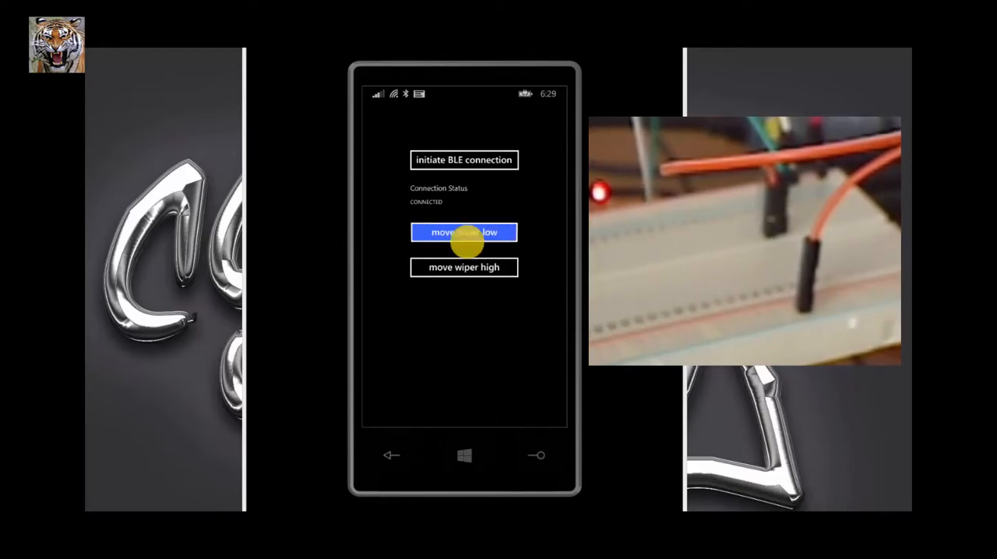
left_click(463, 232)
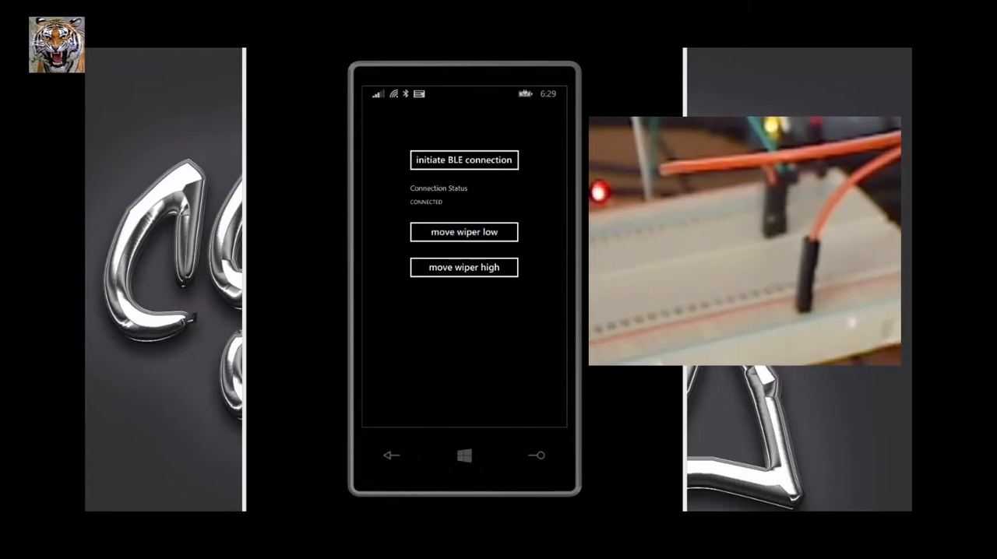